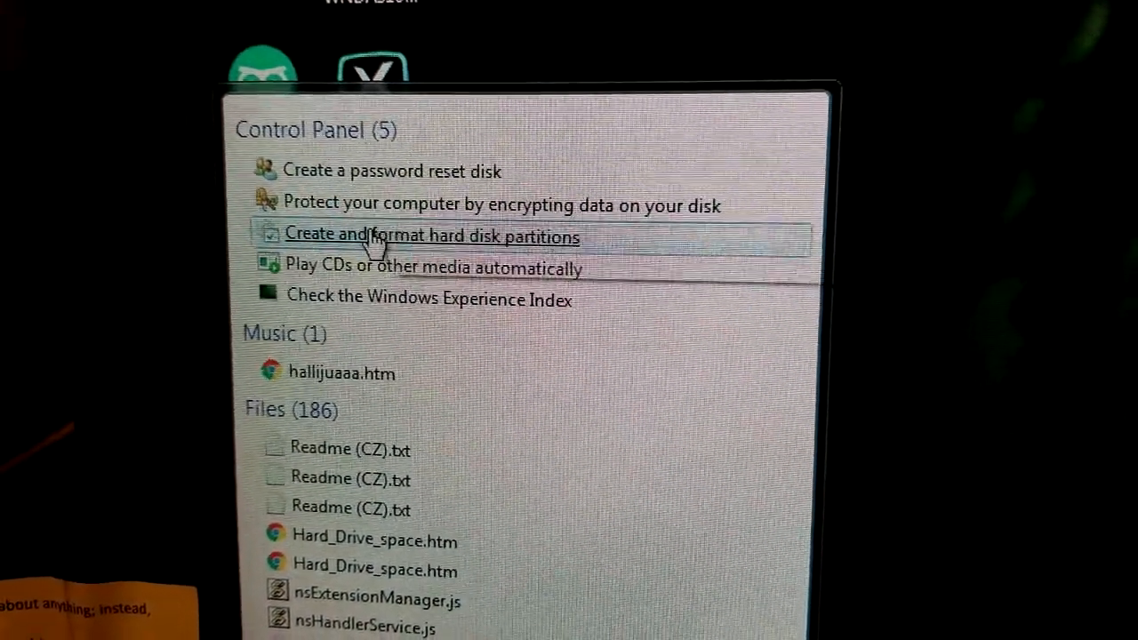
# Launch 'Create and format hard disk partitions' from the Start search results
pyautogui.click(431, 236)
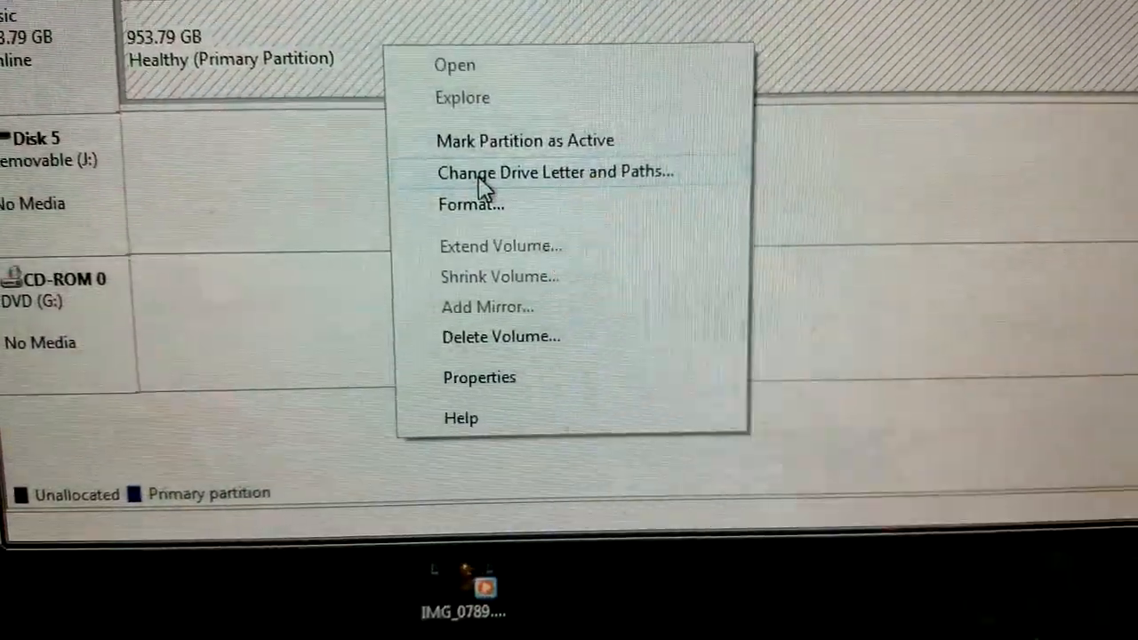
# Assign drive letter H to the 953.79 GB RAVPOWER volume via Change Drive Letter and Paths
pyautogui.click(548, 172)
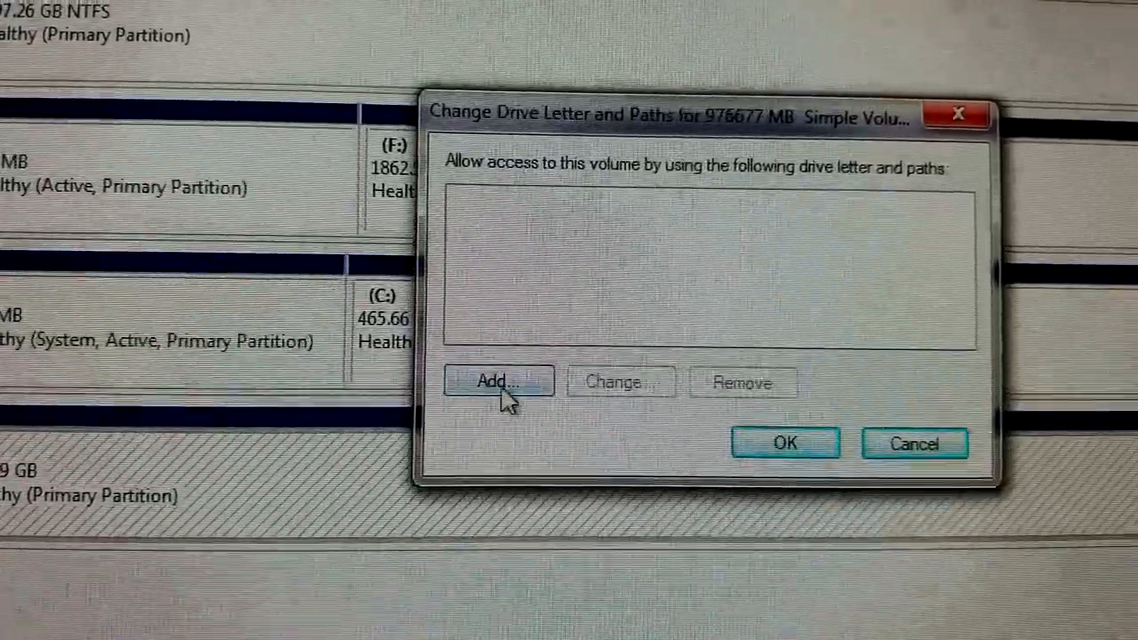
pyautogui.click(496, 381)
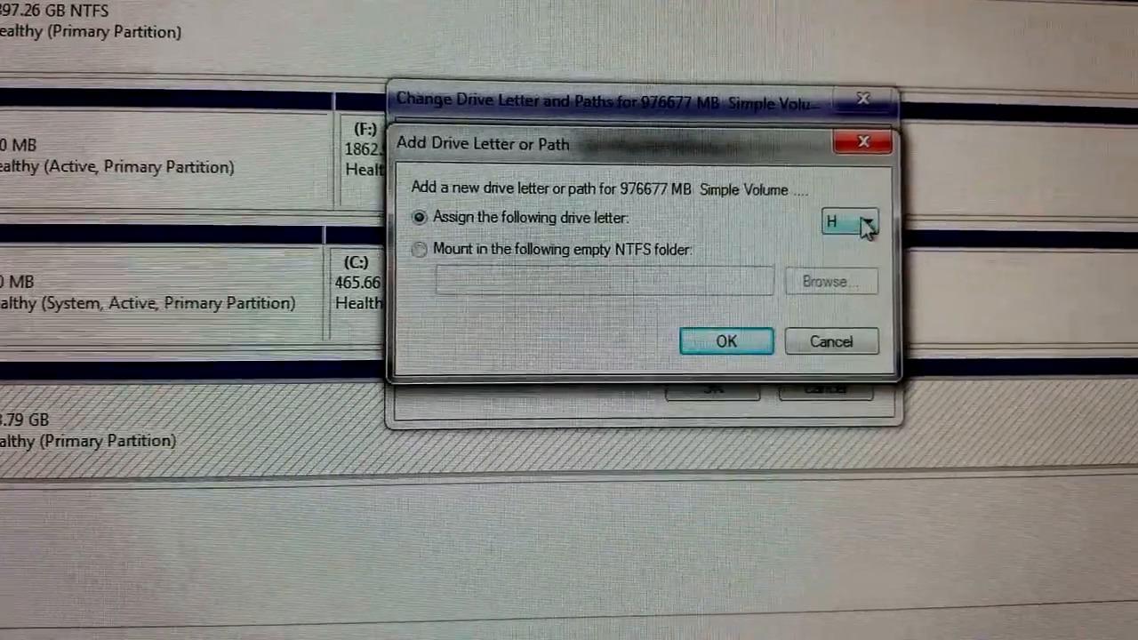
pyautogui.click(862, 223)
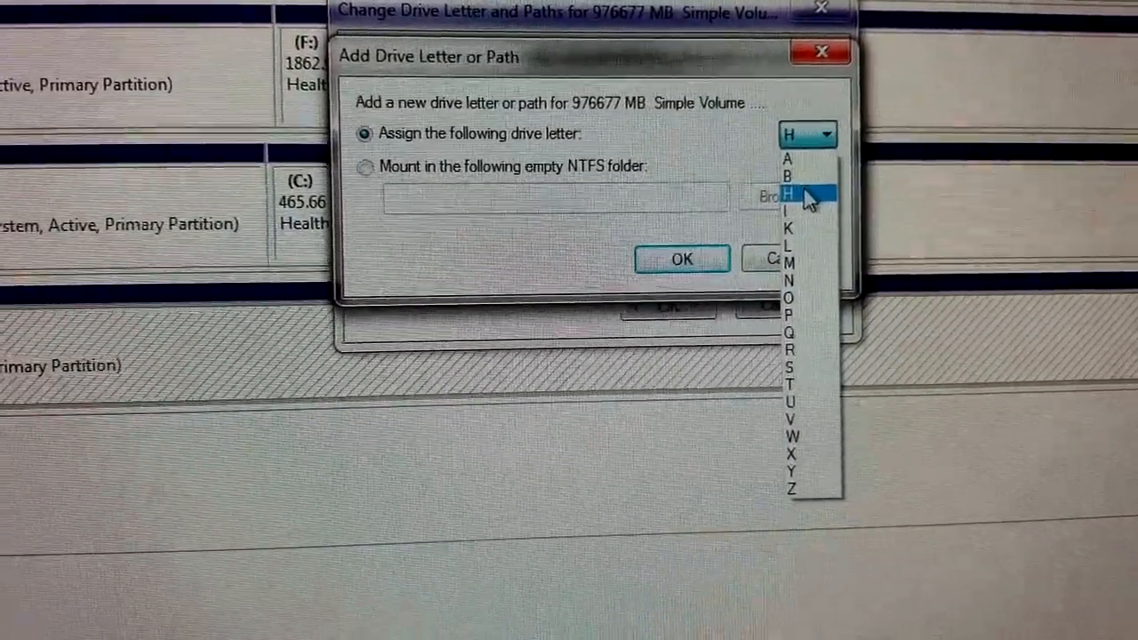
pyautogui.click(805, 193)
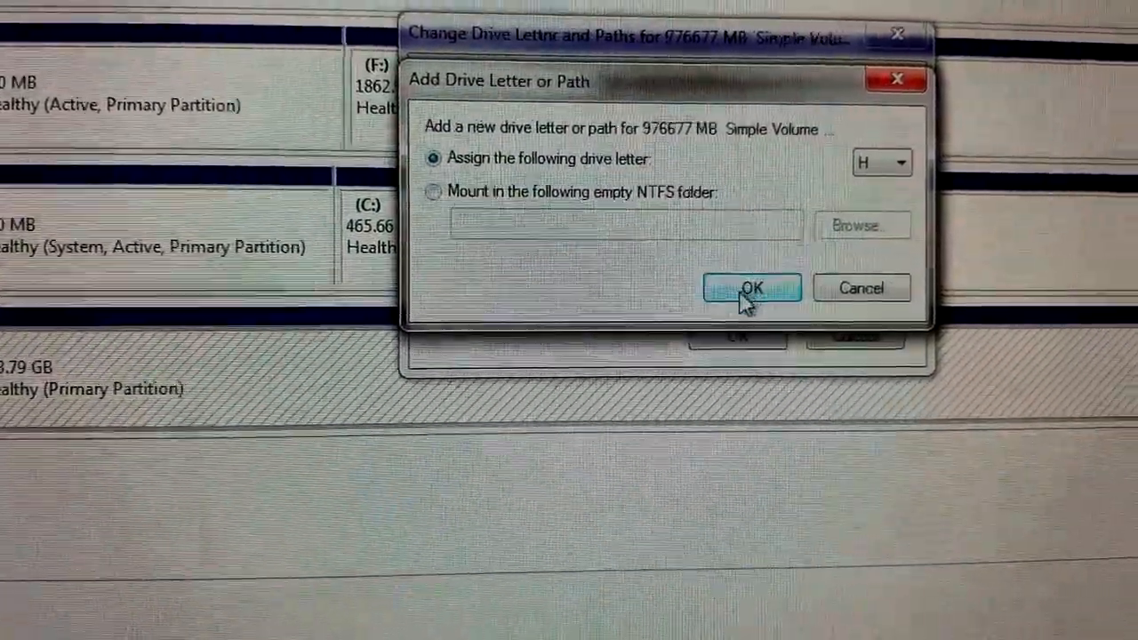
pyautogui.click(751, 288)
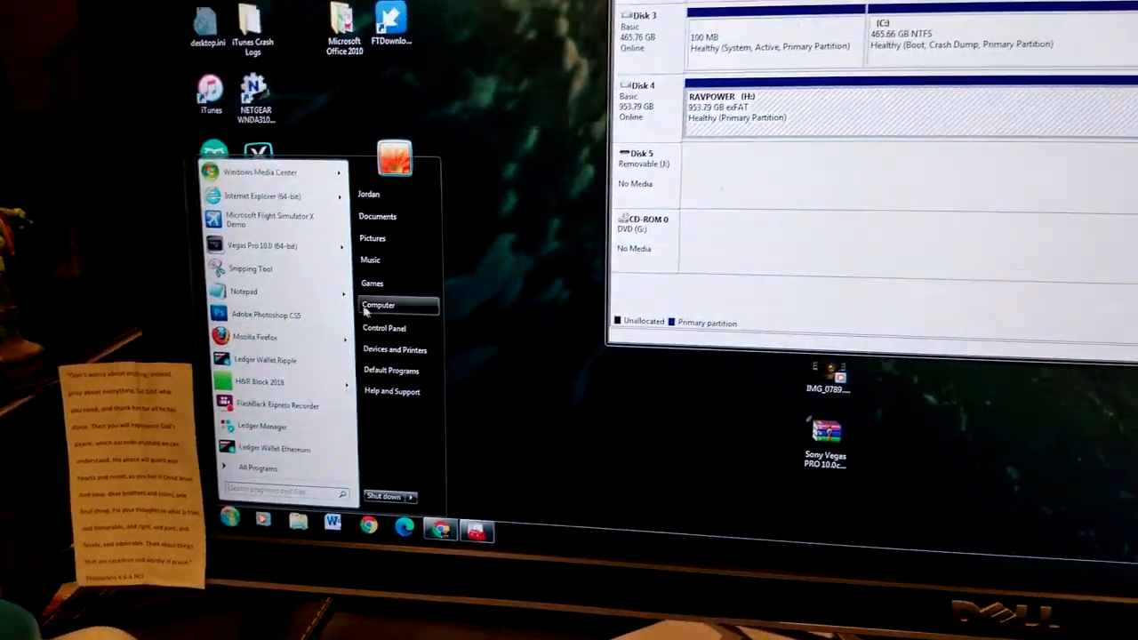
# Open Computer and select RAVPOWER (H:) to view its 953 GB exFAT details
pyautogui.click(379, 305)
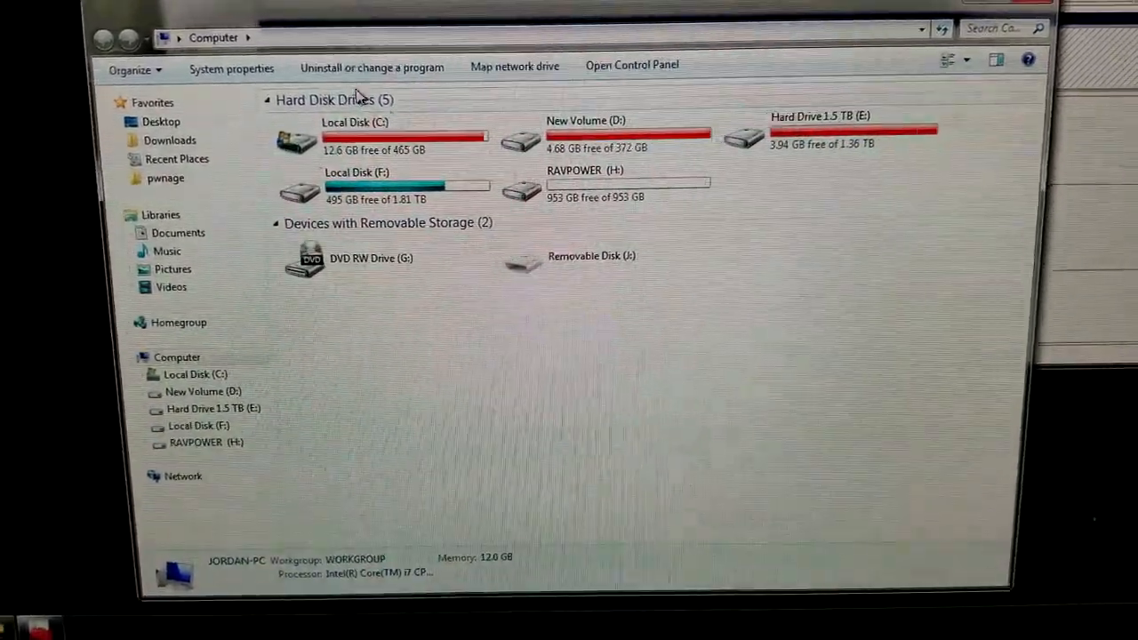
pyautogui.click(594, 228)
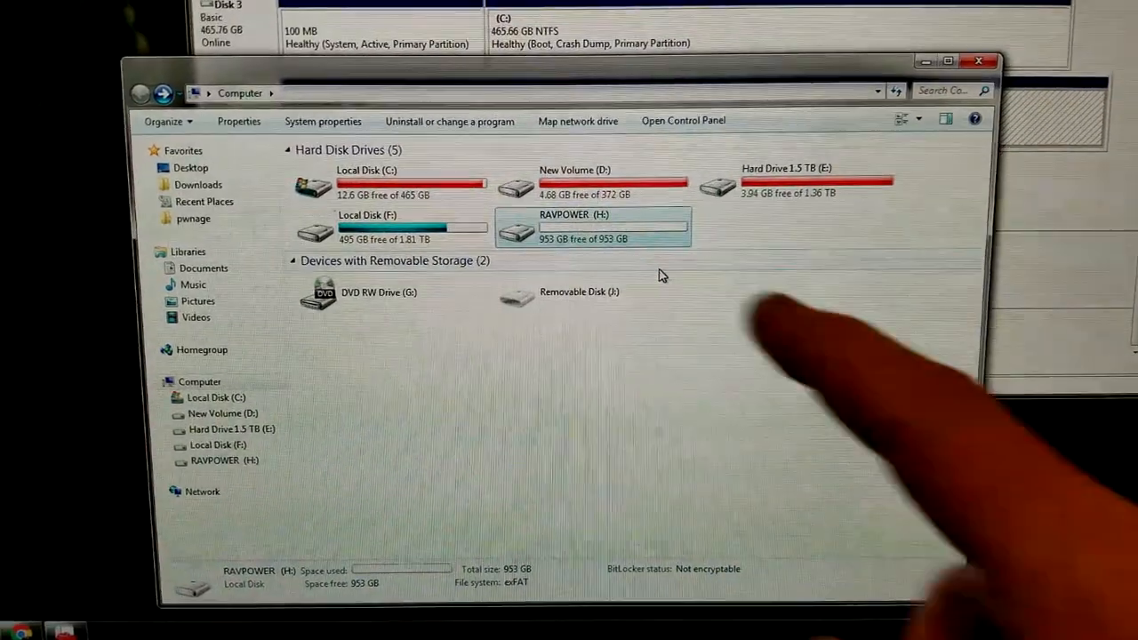